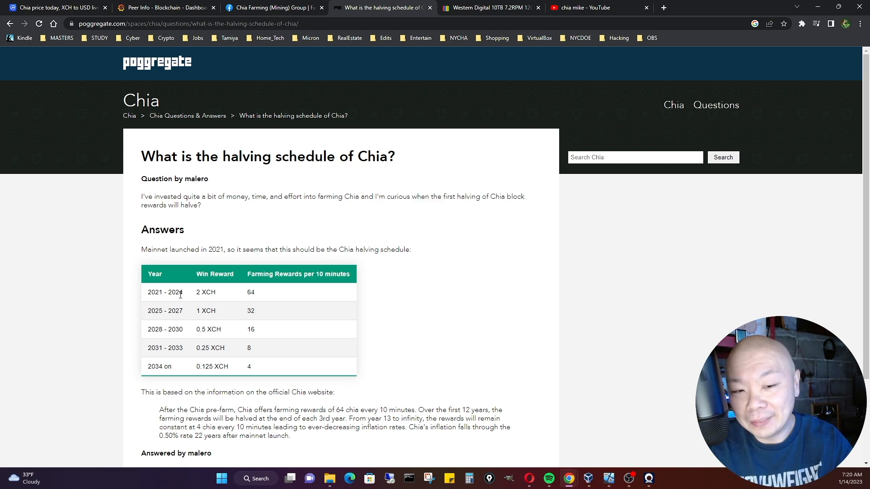
pyautogui.moveTo(186, 300)
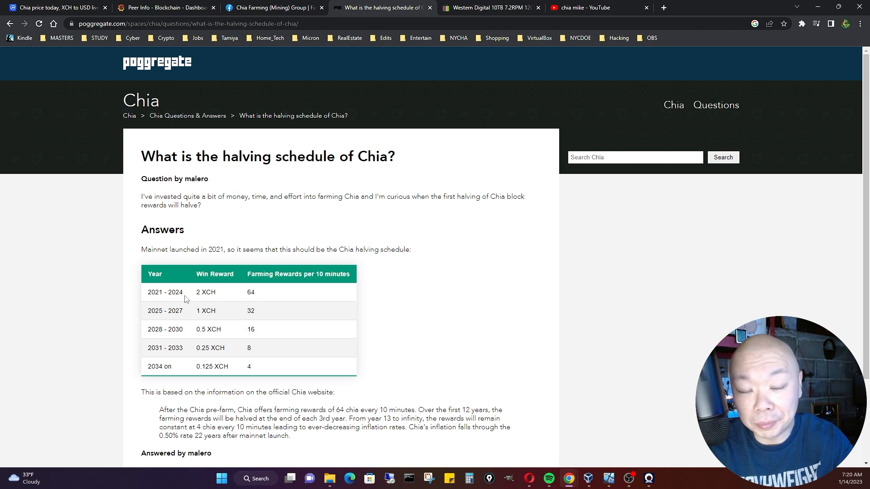
pyautogui.moveTo(247, 316)
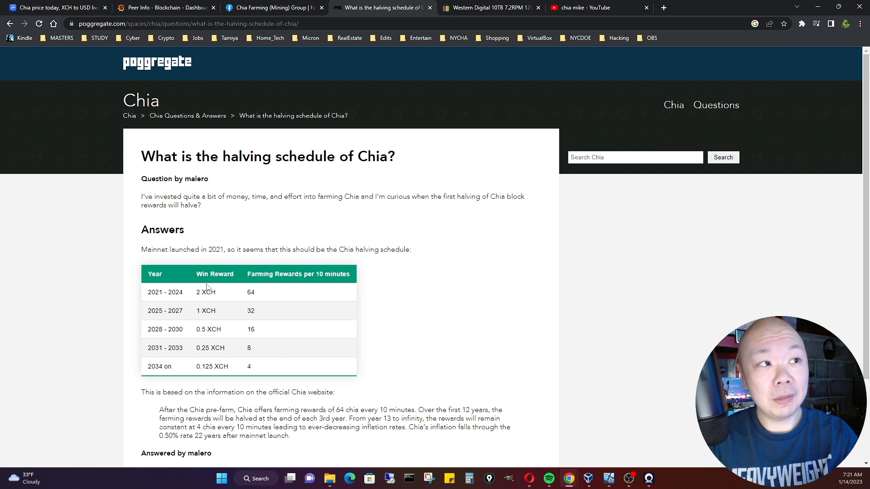
pyautogui.moveTo(276, 337)
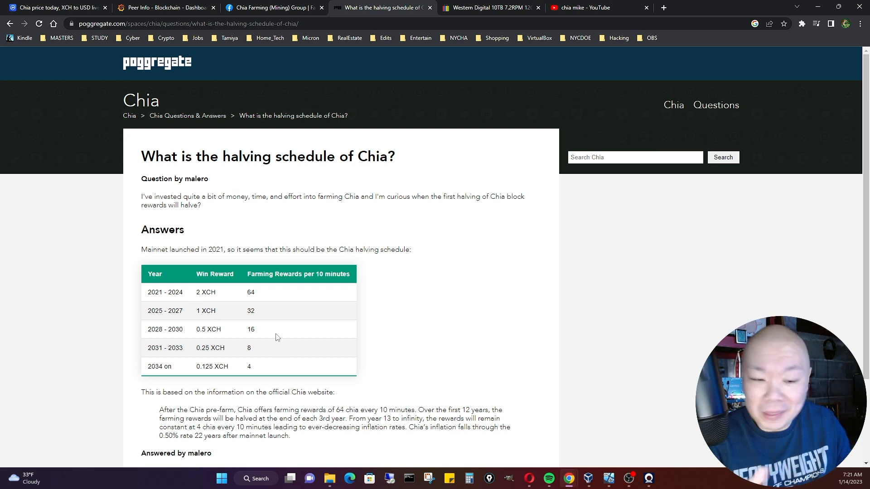